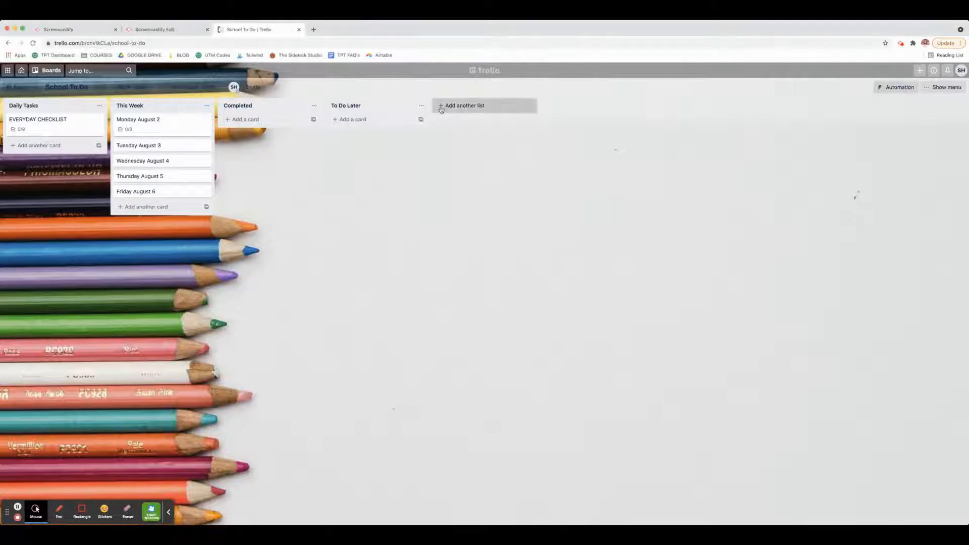
Abandon a new list, then review the EVERYDAY CHECKLIST card and return to the board
{"action": "left_click", "coordinate": [464, 105]}
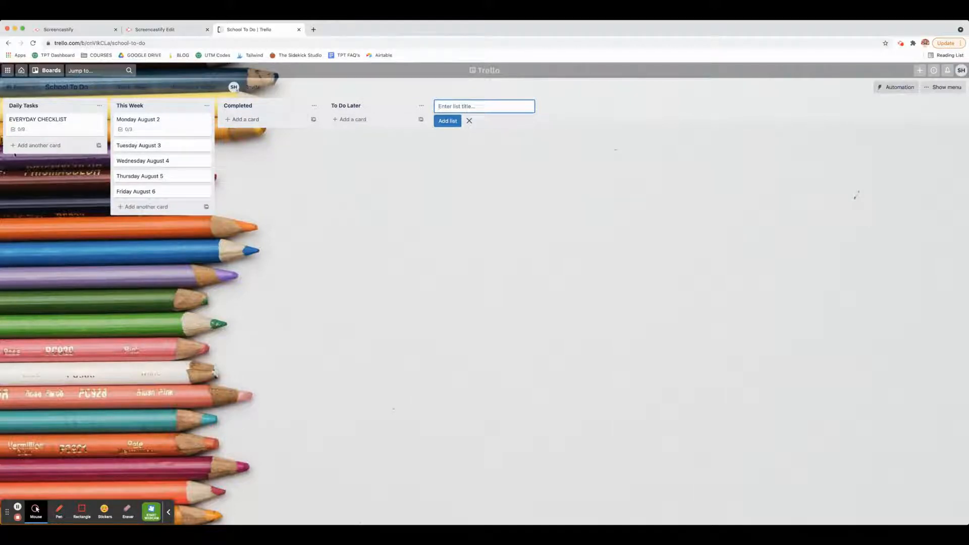
{"action": "left_click", "coordinate": [469, 120]}
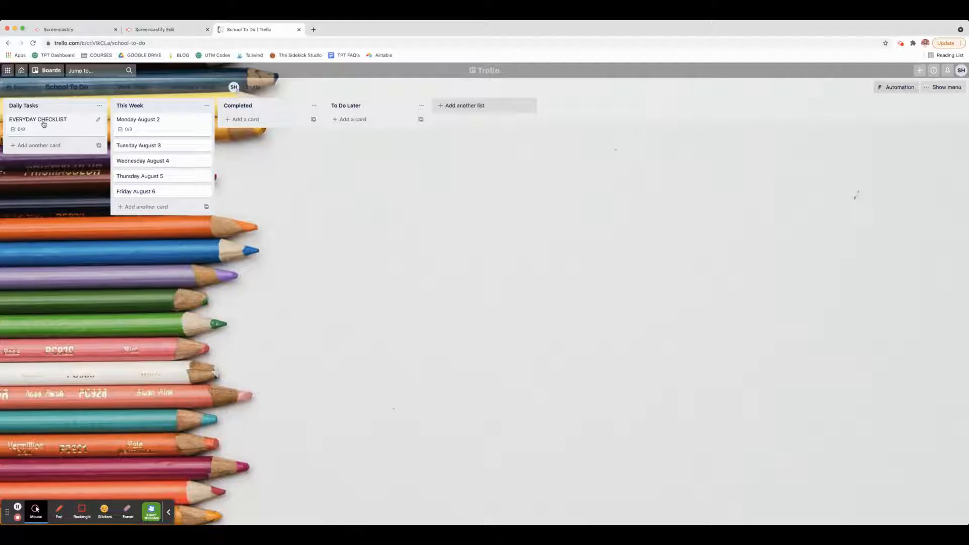
{"action": "left_click", "coordinate": [37, 119]}
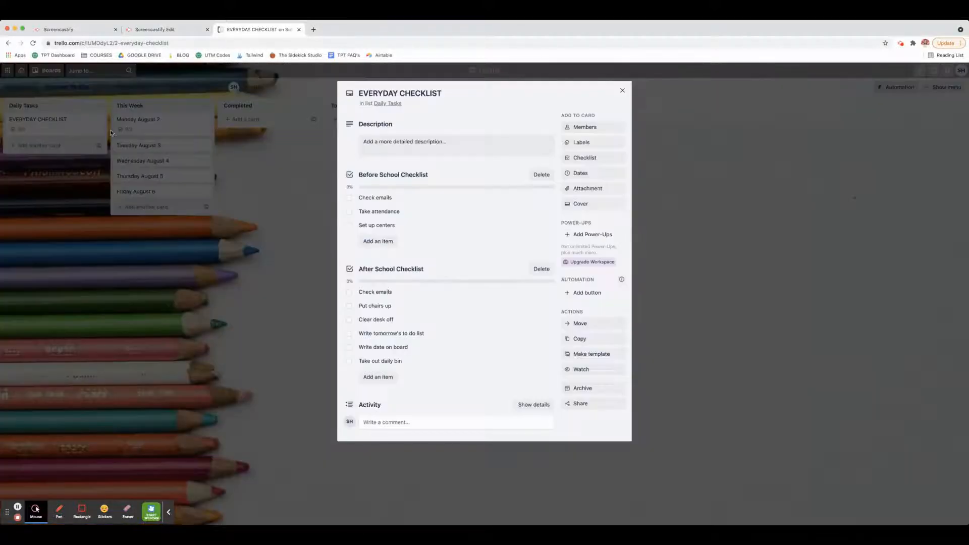
{"action": "mouse_move", "coordinate": [431, 180]}
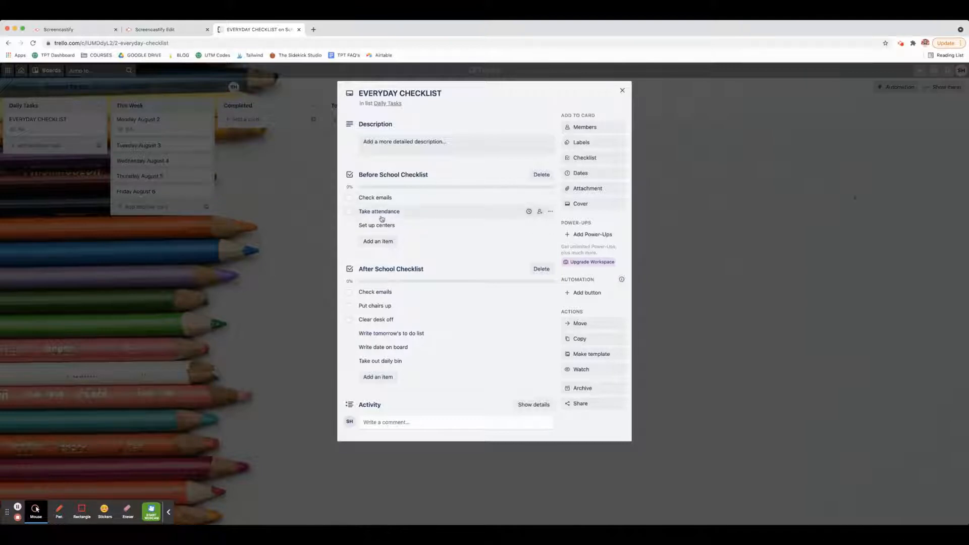
{"action": "mouse_move", "coordinate": [433, 276]}
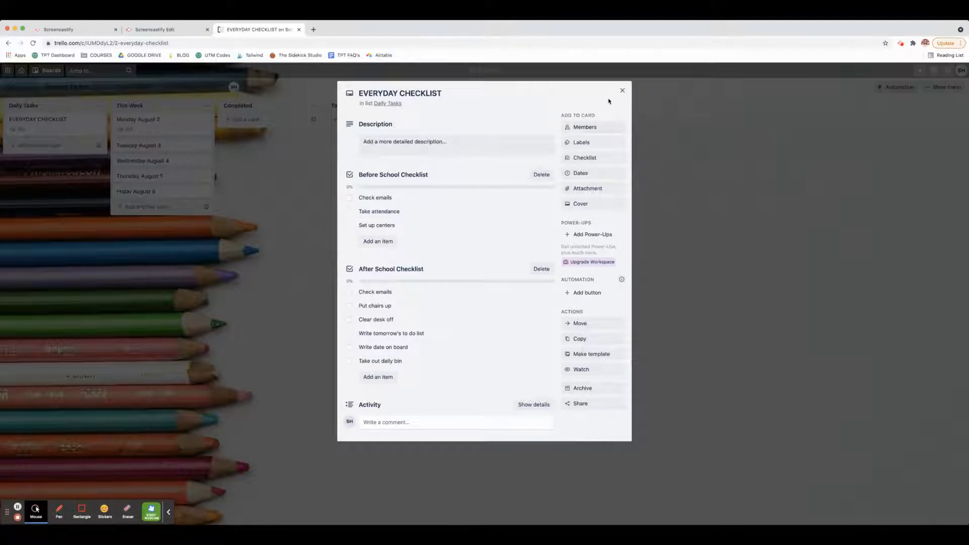
{"action": "left_click", "coordinate": [621, 91]}
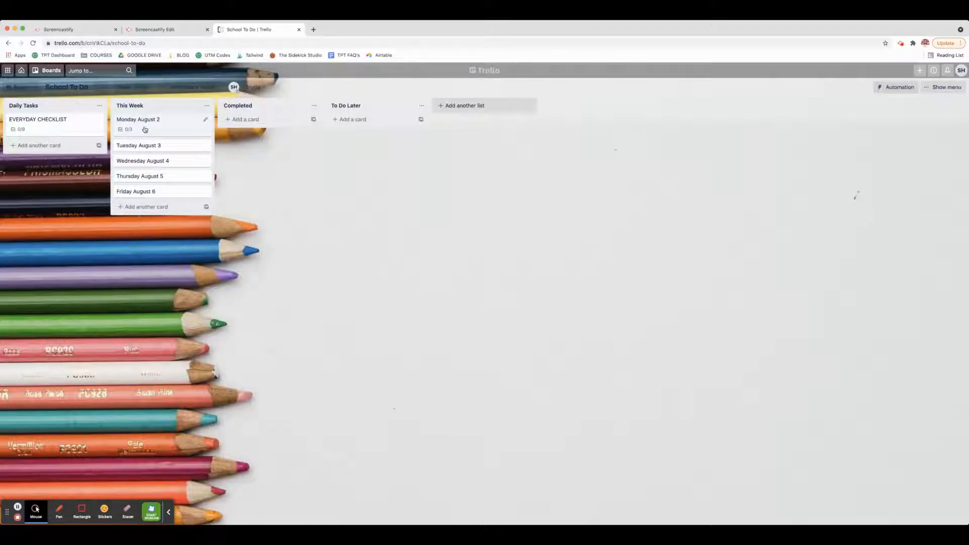
Review Monday August 2's three-item checklist, then switch to the Tuesday August 3 card
{"action": "left_click", "coordinate": [138, 119]}
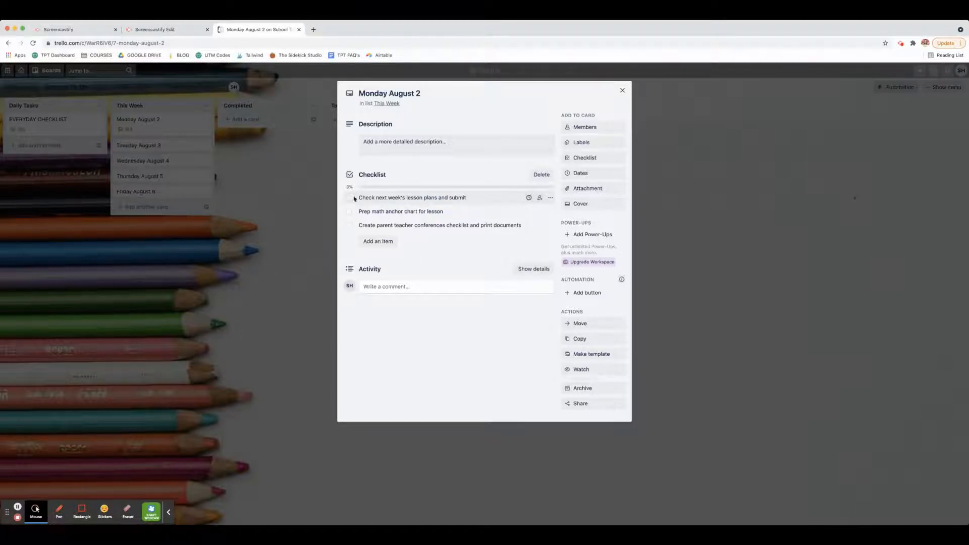
{"action": "left_click", "coordinate": [348, 197]}
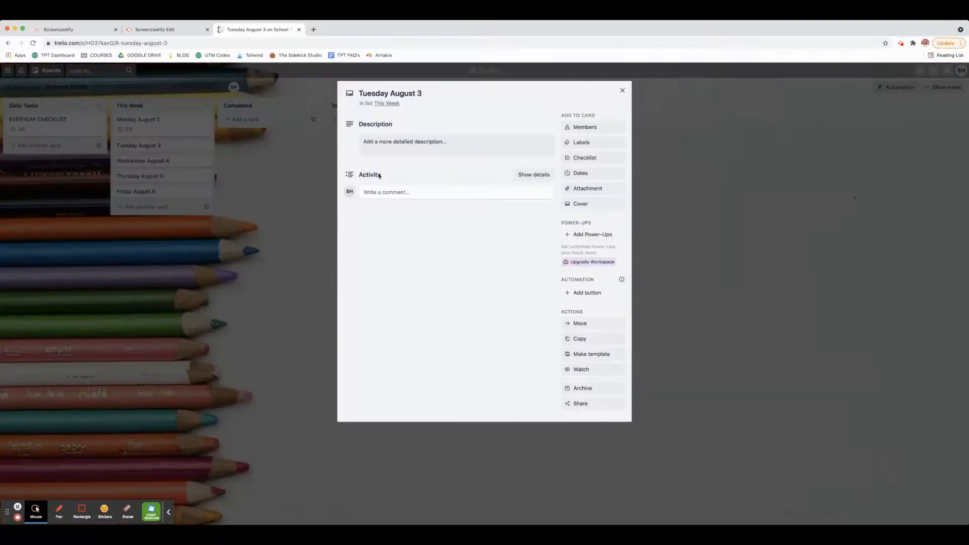
Add a checklist with items for making copies for next week and calling John's parent
{"action": "left_click", "coordinate": [585, 157]}
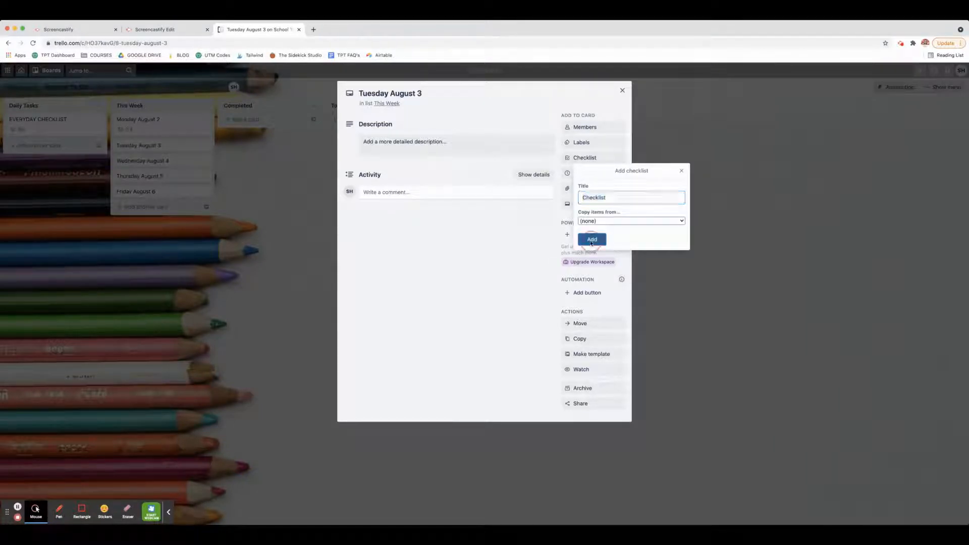
{"action": "left_click", "coordinate": [592, 239]}
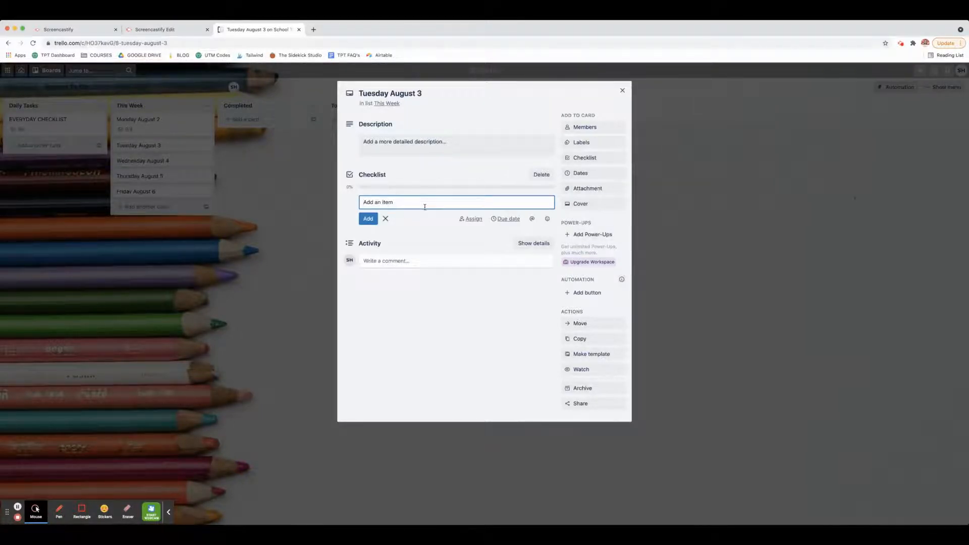
{"action": "type", "text": "Make"}
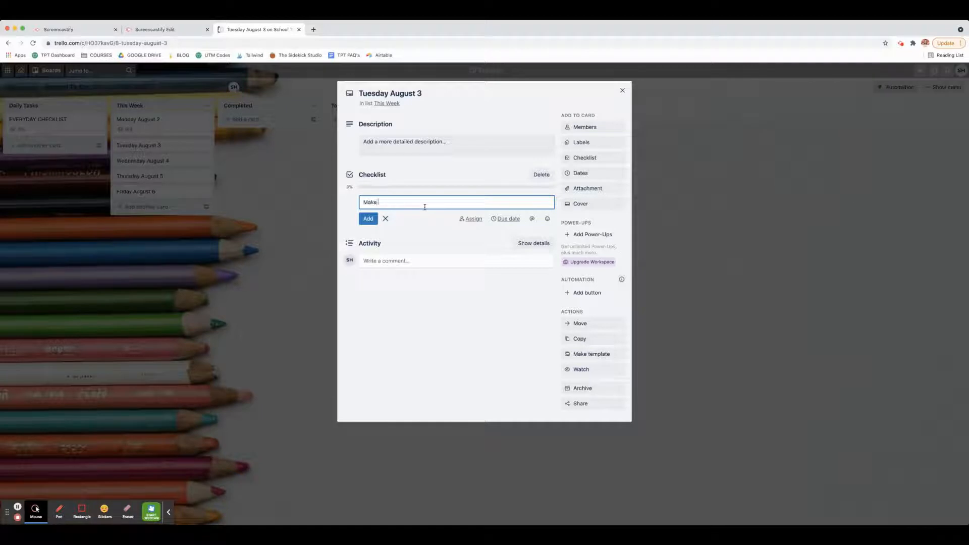
{"action": "type", "text": "copies for n"}
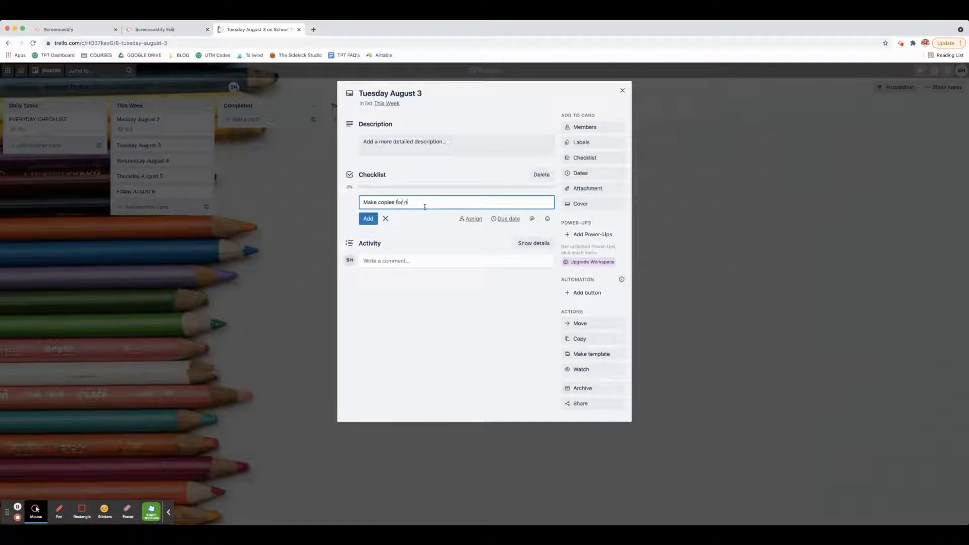
{"action": "left_click", "coordinate": [368, 218]}
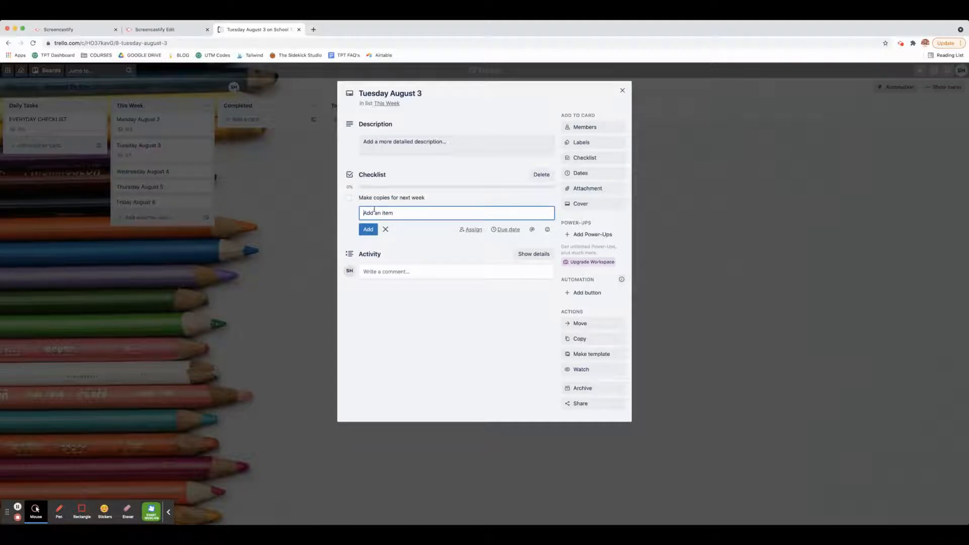
{"action": "type", "text": "Call"}
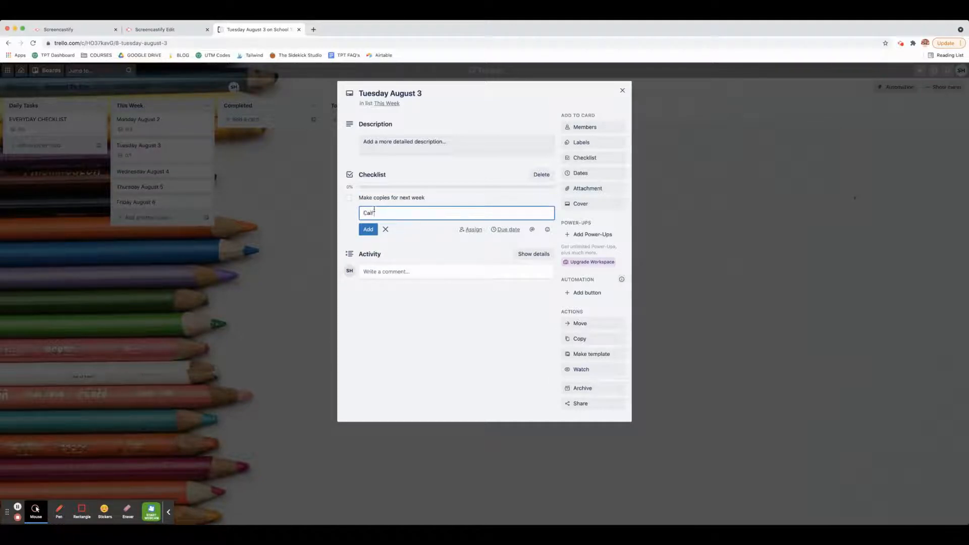
{"action": "type", "text": "John's parent"}
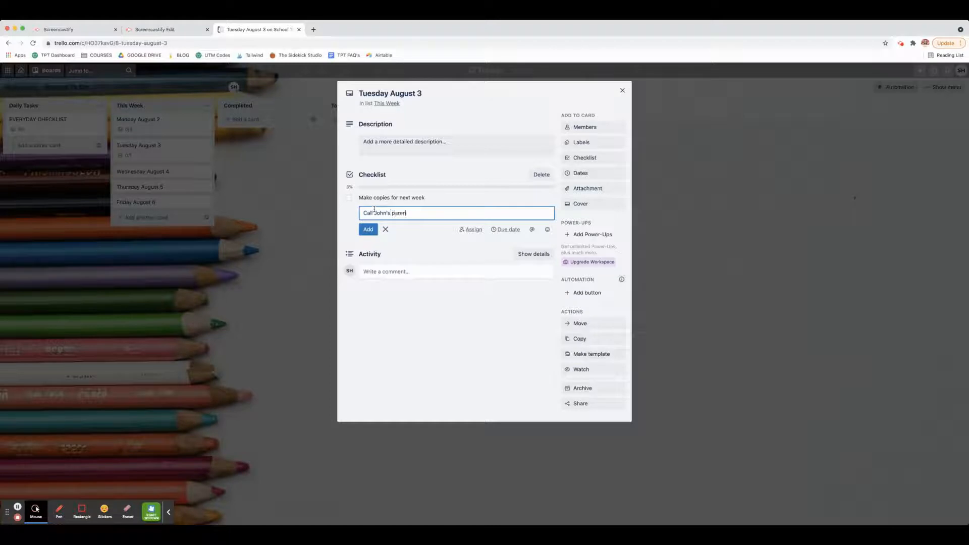
{"action": "left_click", "coordinate": [367, 230]}
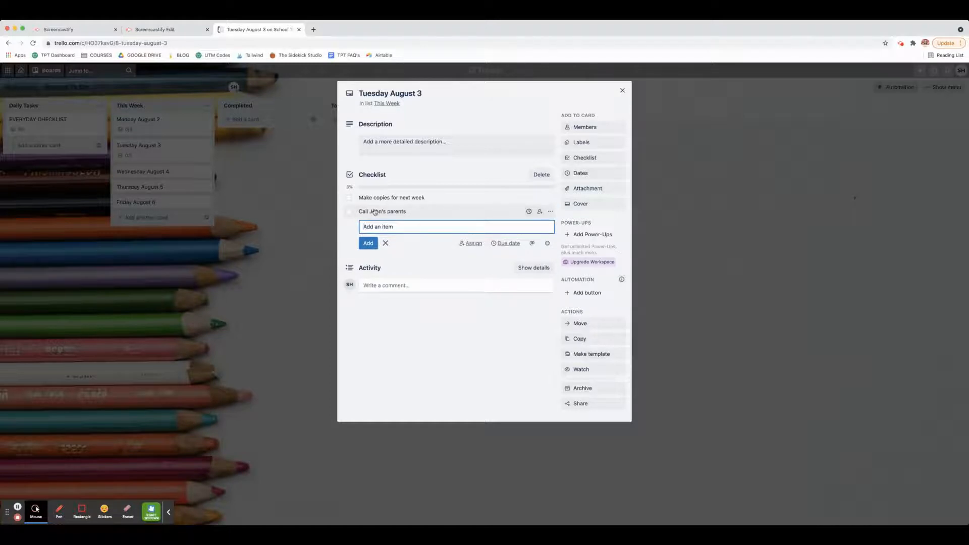
Add items for sending the weekly email and ordering Scholastic books, then return to the board
{"action": "type", "text": "Send out weekly"}
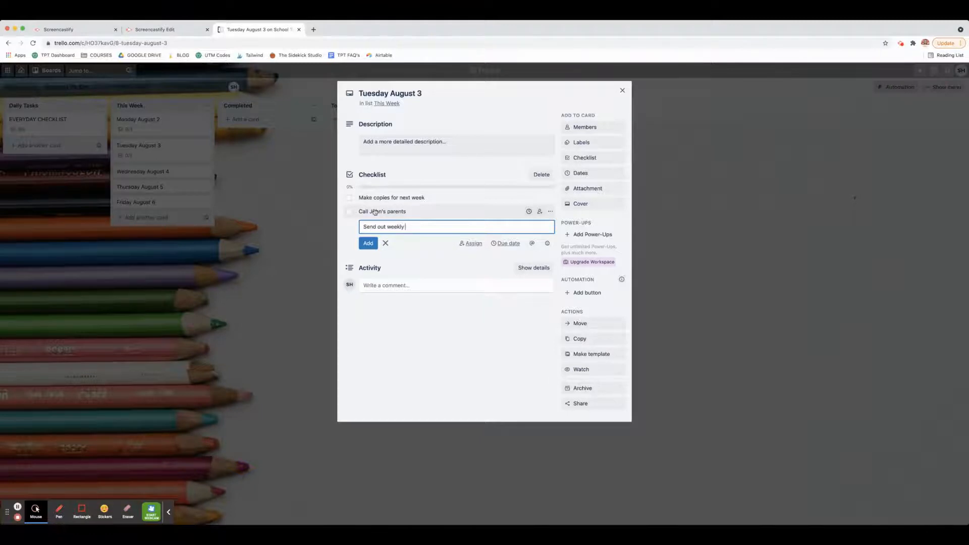
{"action": "left_click", "coordinate": [367, 243]}
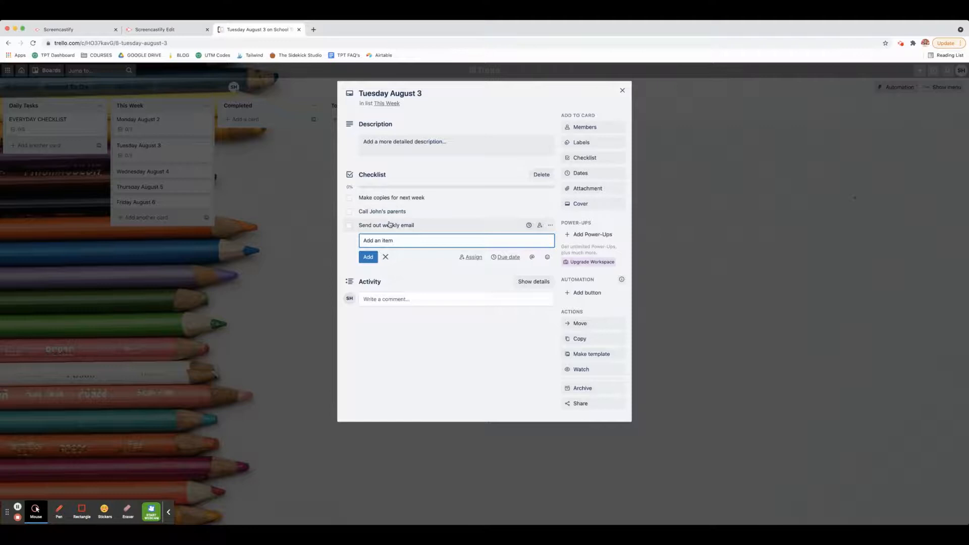
{"action": "mouse_move", "coordinate": [630, 94]}
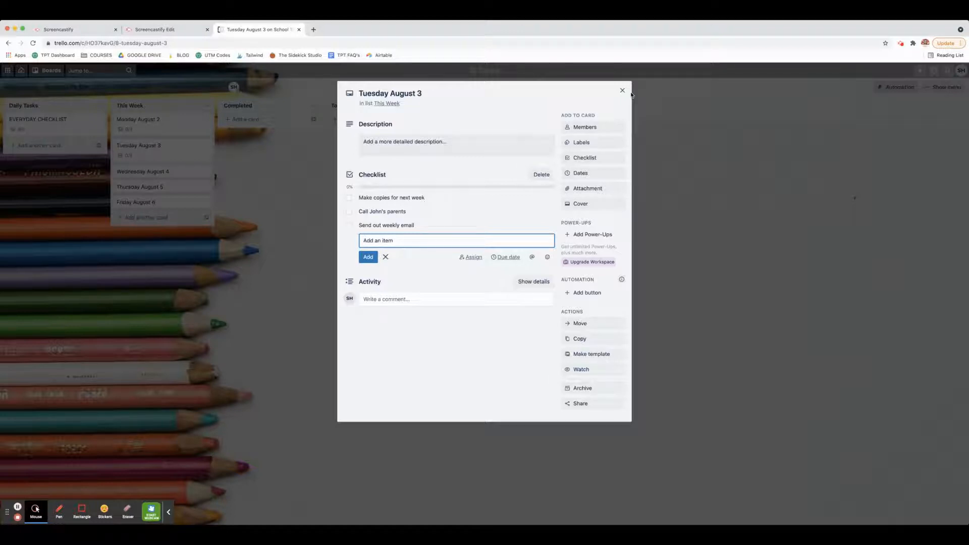
{"action": "type", "text": "Or"}
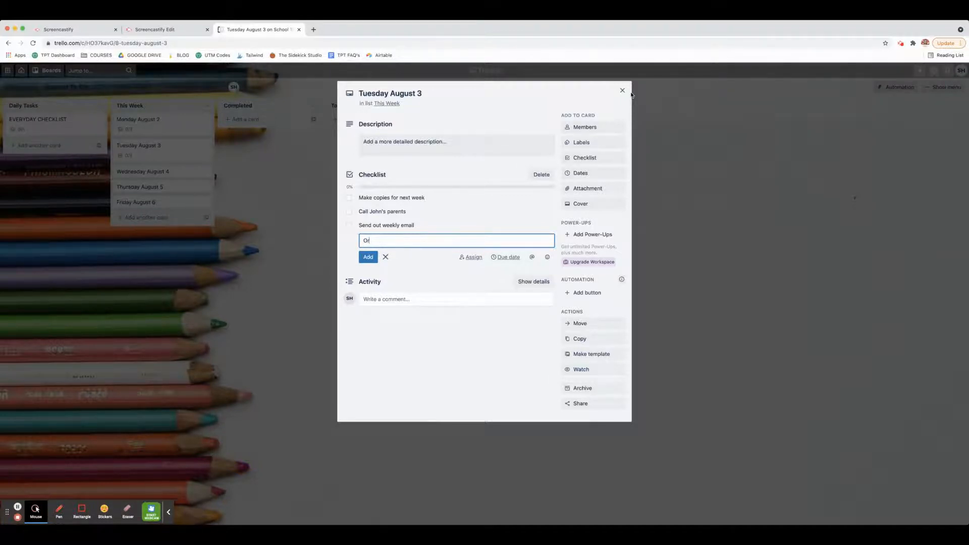
{"action": "type", "text": "rder Scholastic books"}
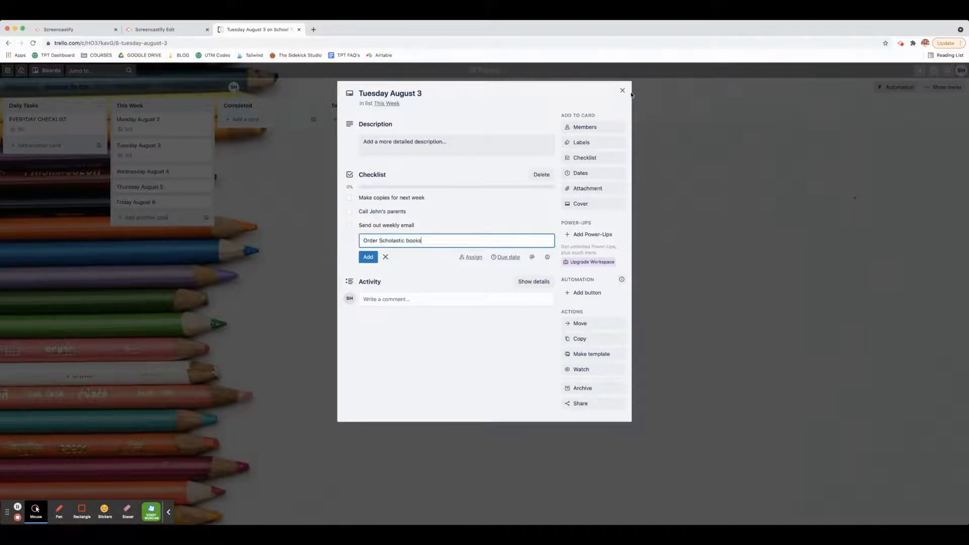
{"action": "left_click", "coordinate": [367, 256]}
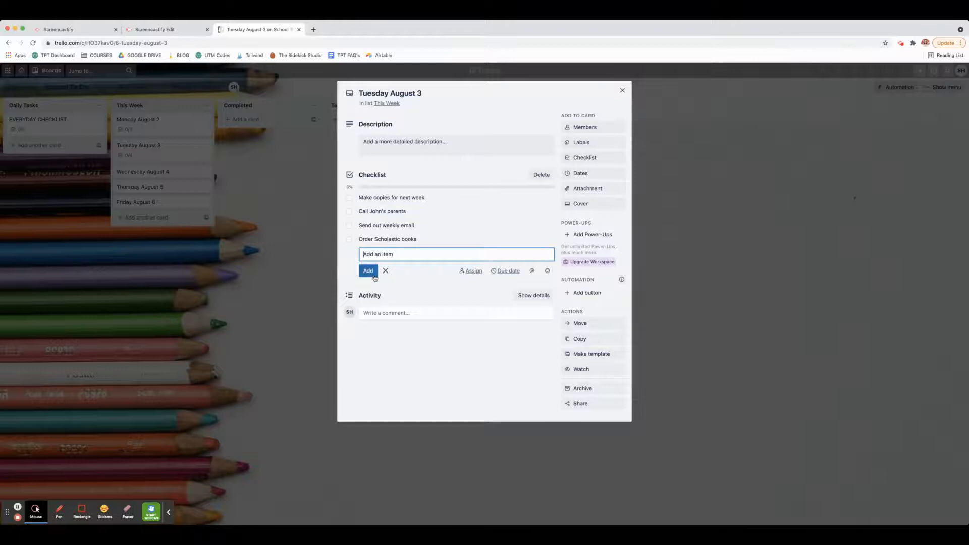
{"action": "left_click", "coordinate": [621, 90]}
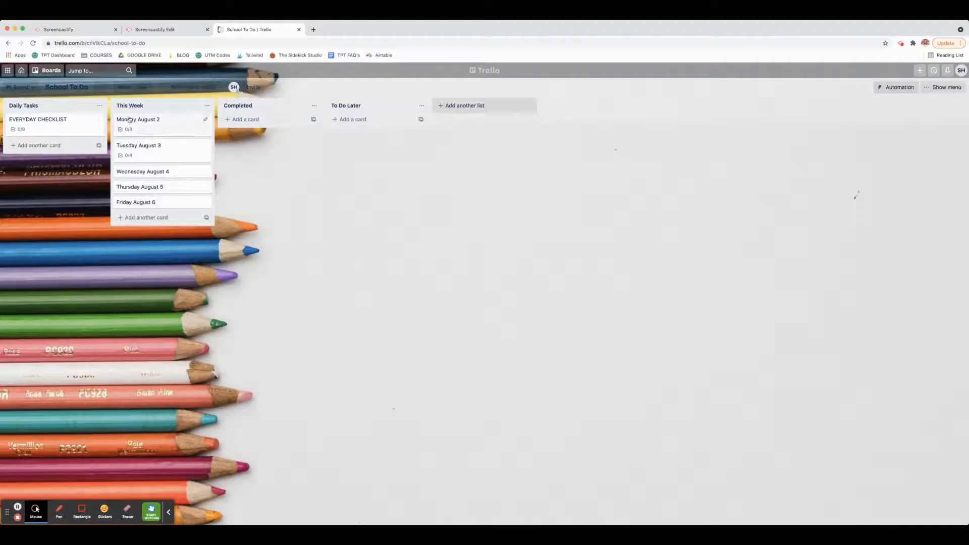
Tick off Monday August 2's three checklist items and move the card to Completed
{"action": "left_click", "coordinate": [138, 120]}
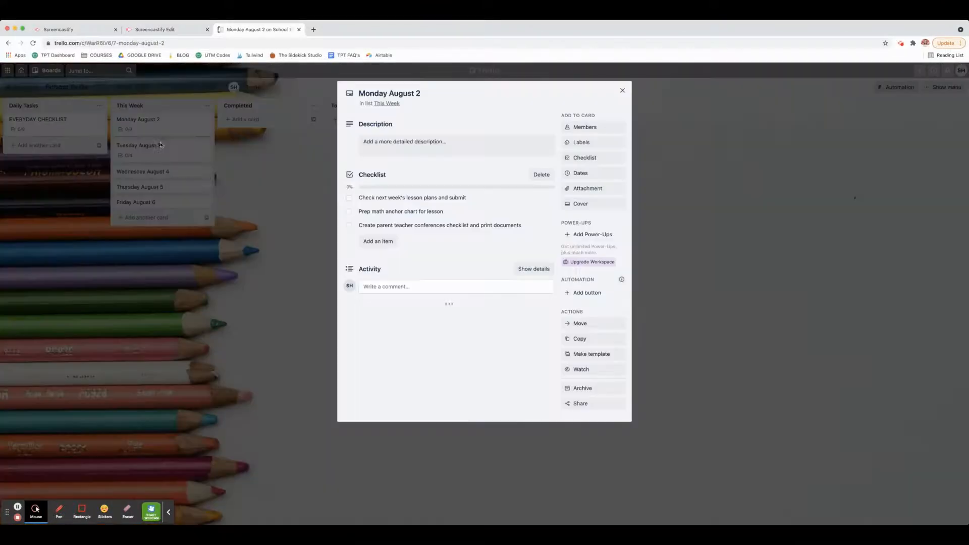
{"action": "left_click", "coordinate": [350, 211]}
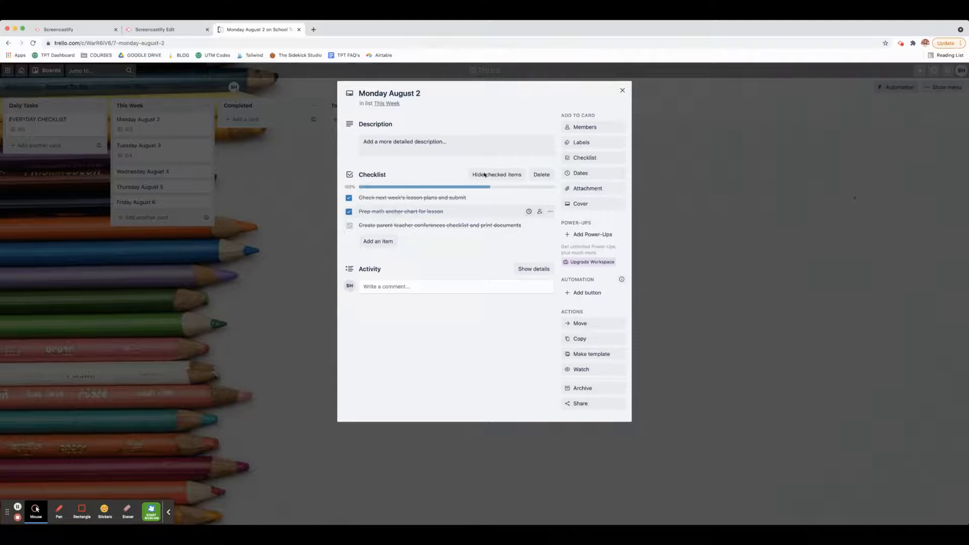
{"action": "left_click", "coordinate": [622, 90]}
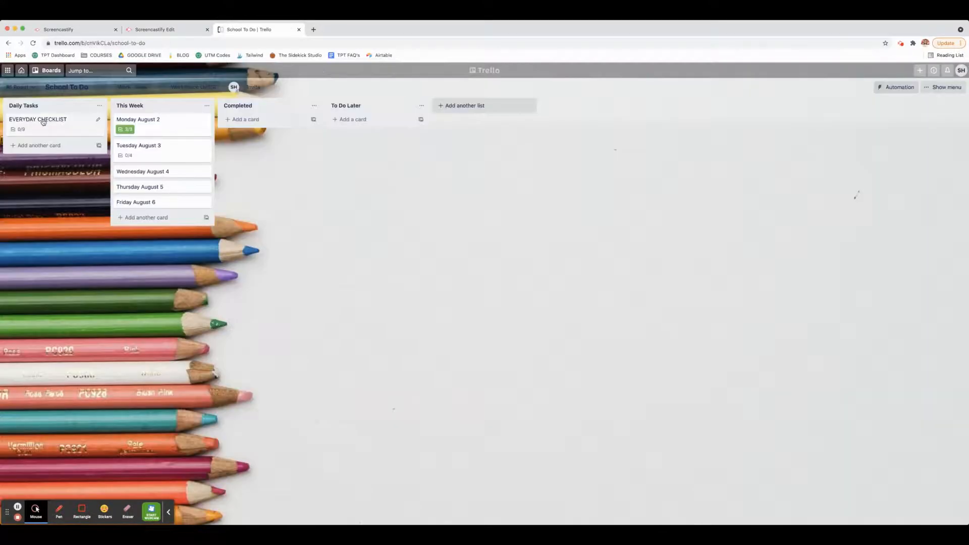
{"action": "left_click_drag", "start_coordinate": [138, 119], "coordinate": [271, 123]}
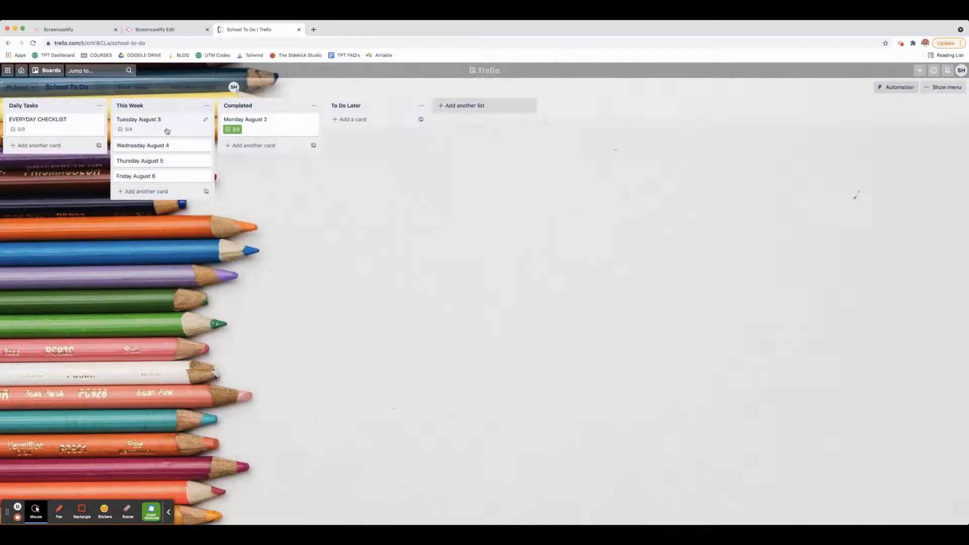
Convert Tuesday's 'Send out weekly email' item into a card and move it to To Do Later
{"action": "left_click", "coordinate": [138, 119]}
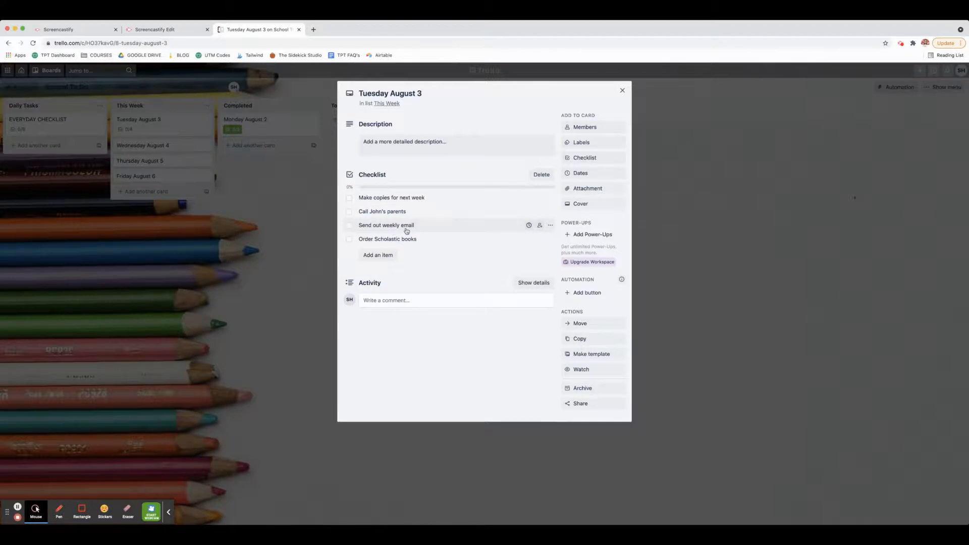
{"action": "left_click", "coordinate": [549, 225]}
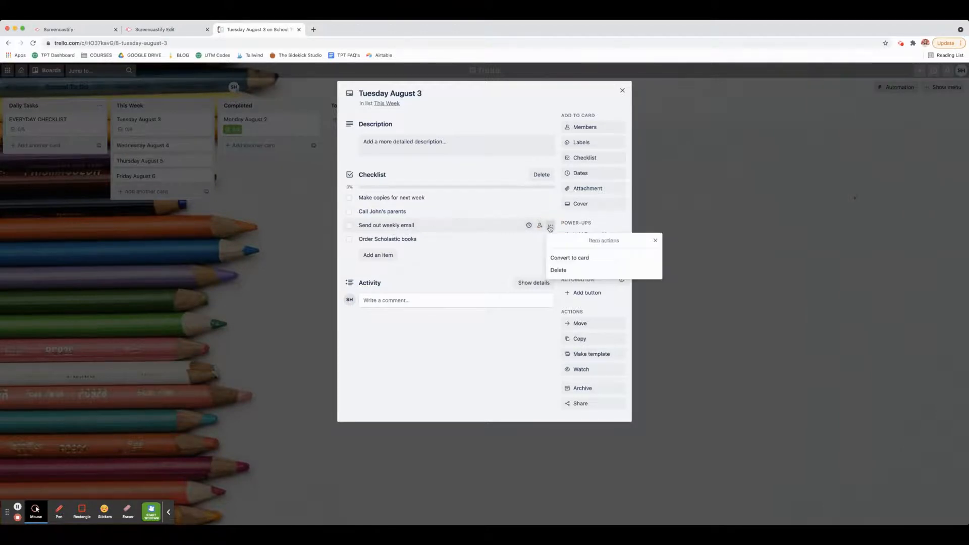
{"action": "left_click", "coordinate": [569, 257]}
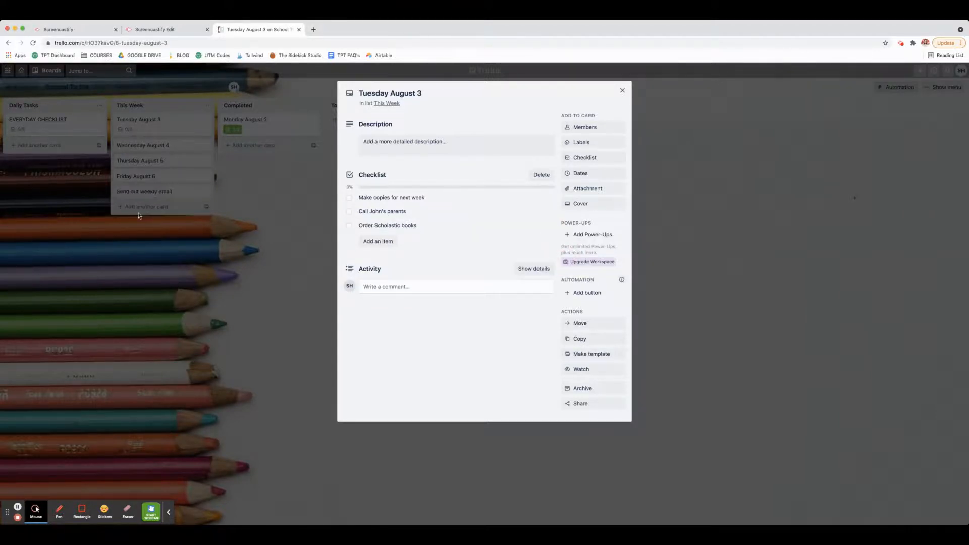
{"action": "left_click", "coordinate": [622, 90]}
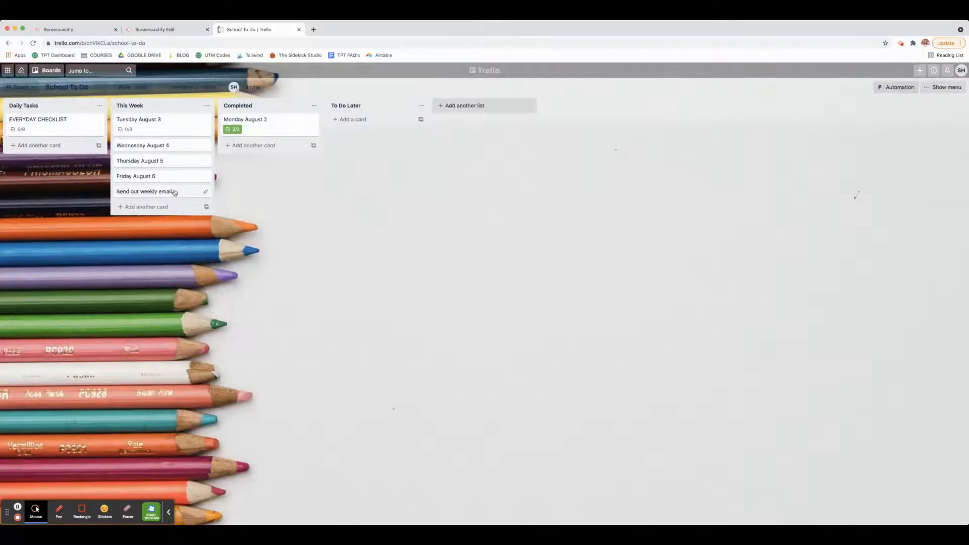
{"action": "left_click", "coordinate": [127, 191]}
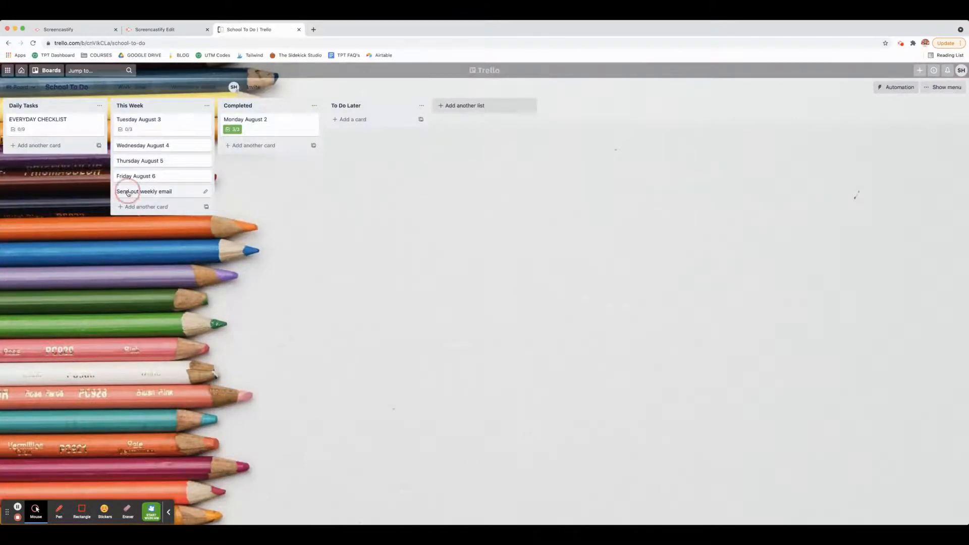
{"action": "left_click_drag", "start_coordinate": [143, 191], "coordinate": [358, 119]}
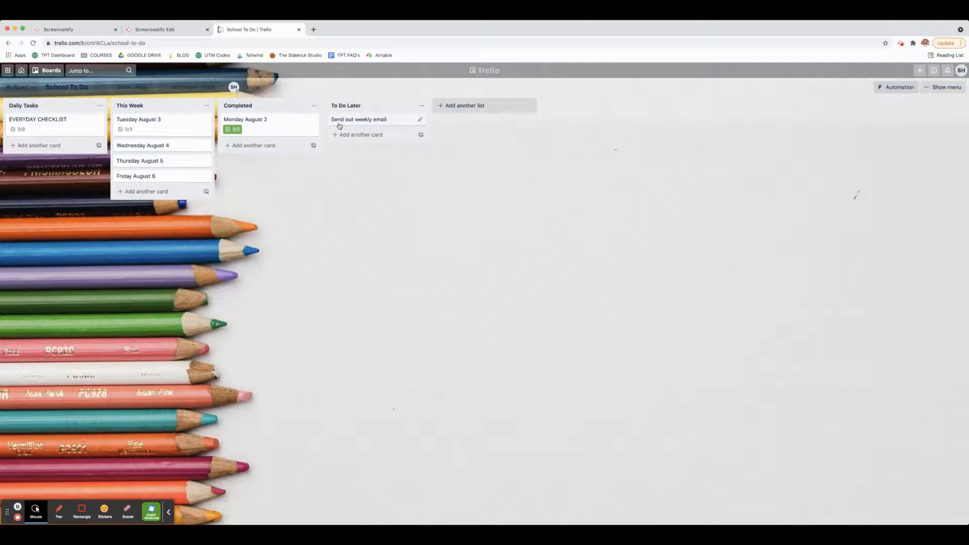
{"action": "mouse_move", "coordinate": [384, 127]}
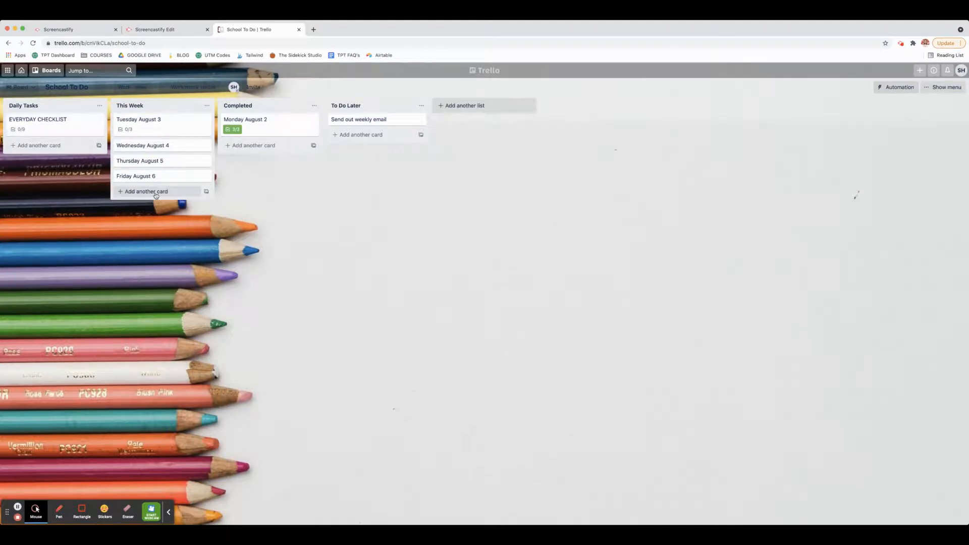
Add a 'Monday August 9' card to This Week with an empty checklist
{"action": "type", "text": "Monday"}
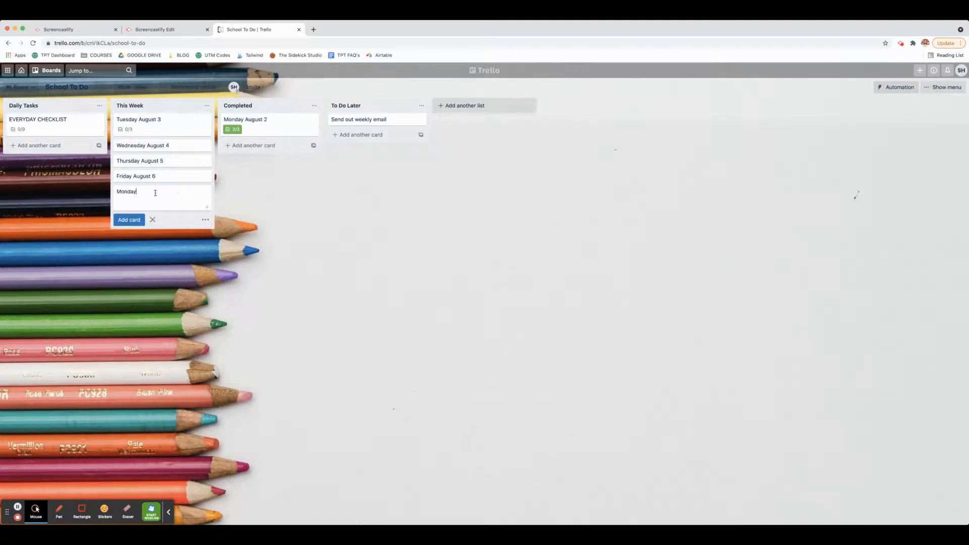
{"action": "type", "text": "August"}
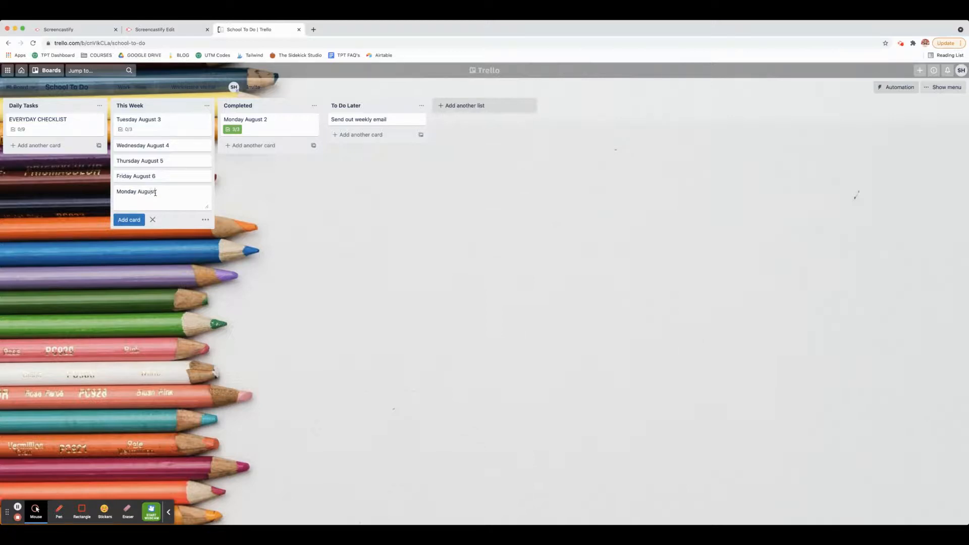
{"action": "type", "text": "9"}
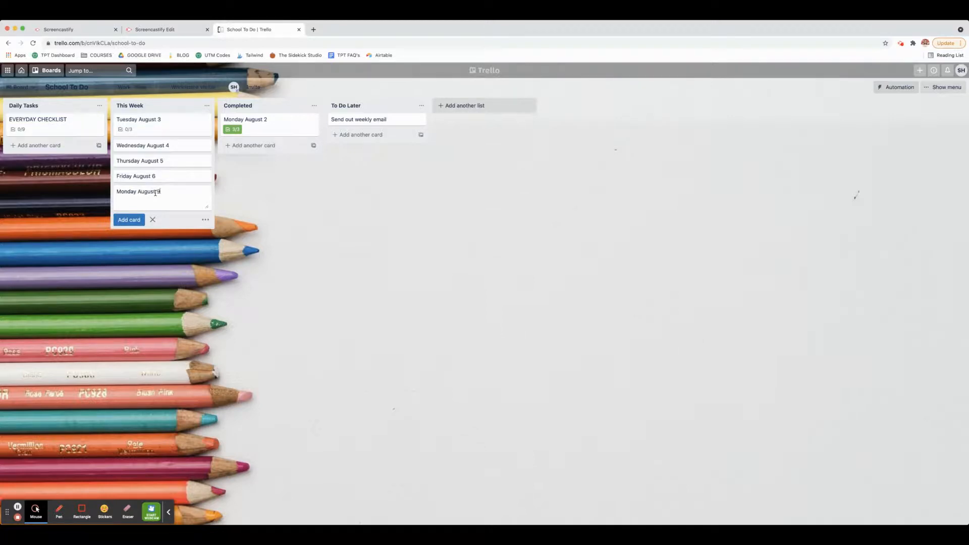
{"action": "left_click", "coordinate": [139, 191]}
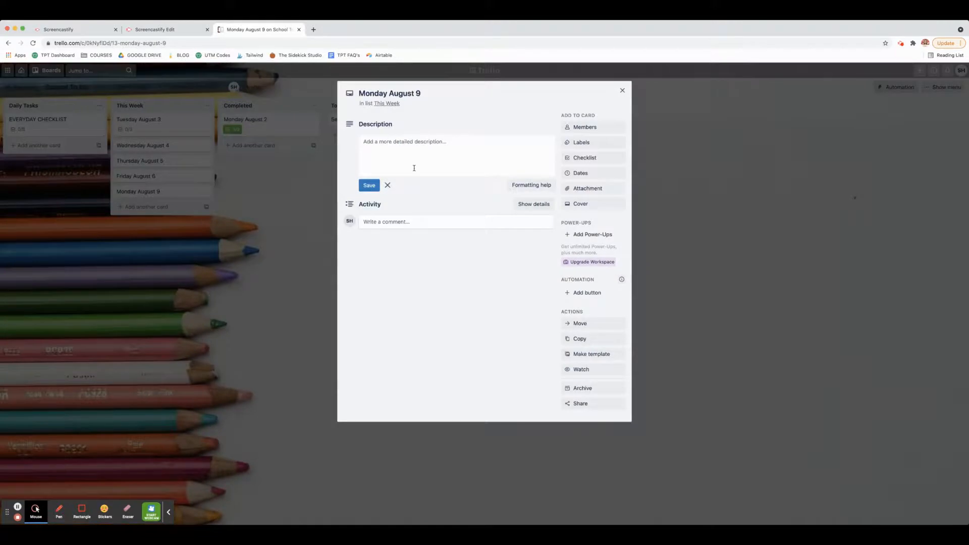
{"action": "left_click", "coordinate": [585, 157]}
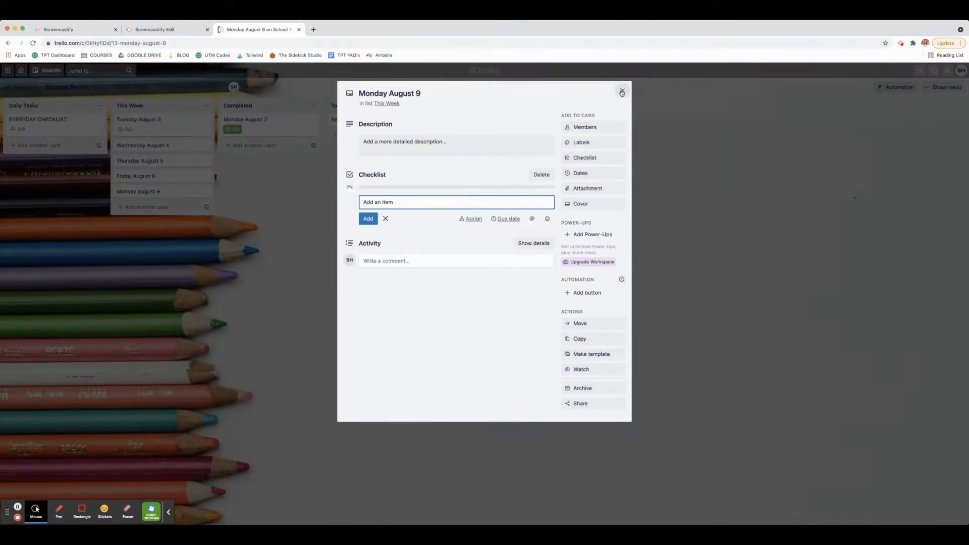
{"action": "left_click", "coordinate": [623, 91]}
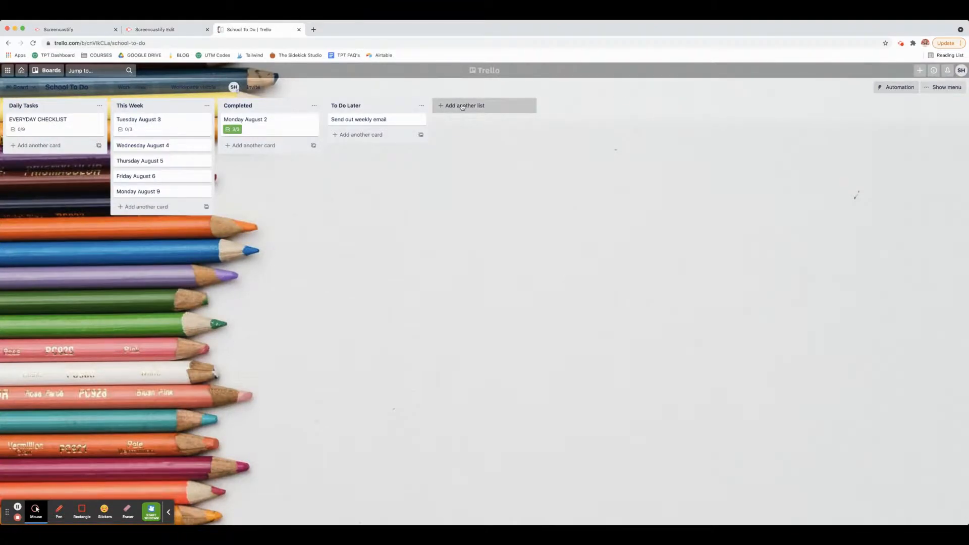
Create a 'Meet the Teacher' list holding a 'To Do' card with an empty checklist
{"action": "type", "text": "Meet"}
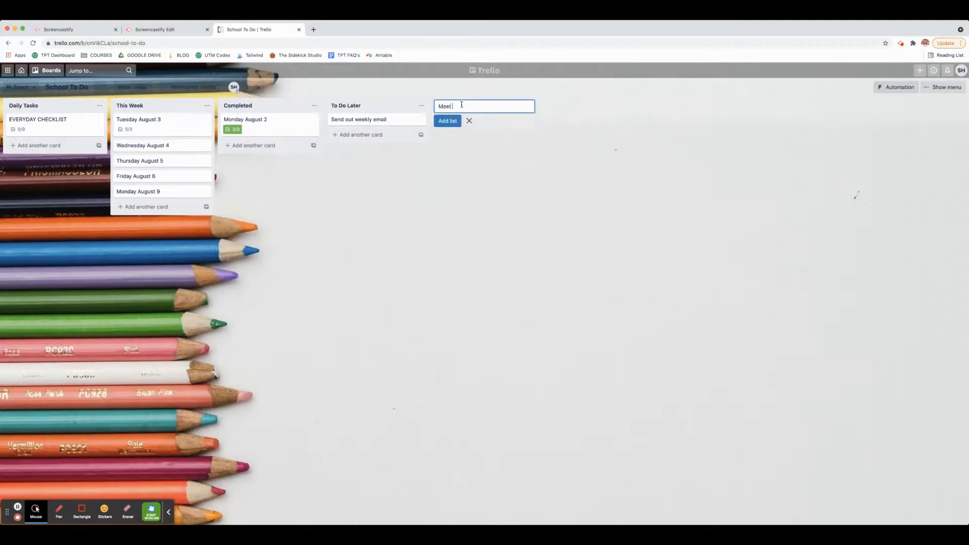
{"action": "type", "text": "the Teacher"}
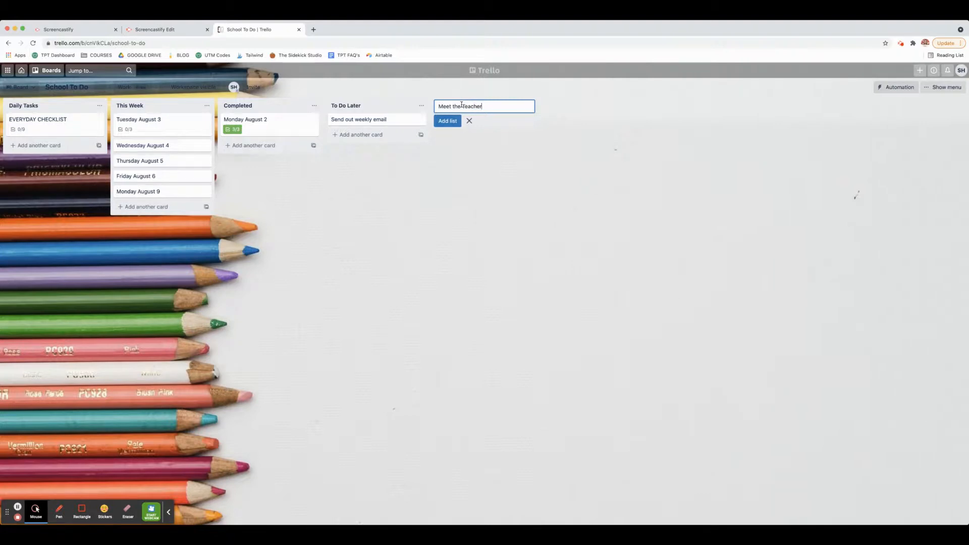
{"action": "left_click", "coordinate": [447, 120]}
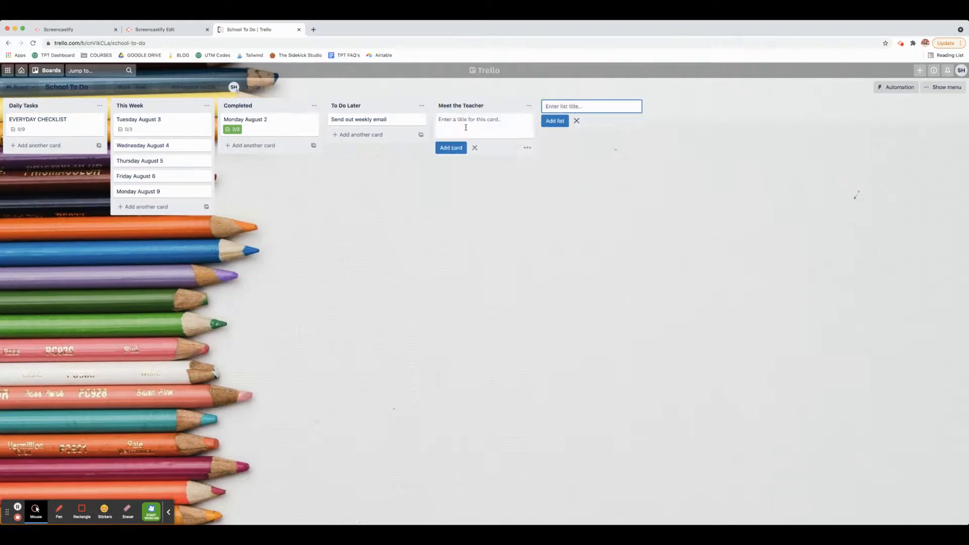
{"action": "type", "text": "To"}
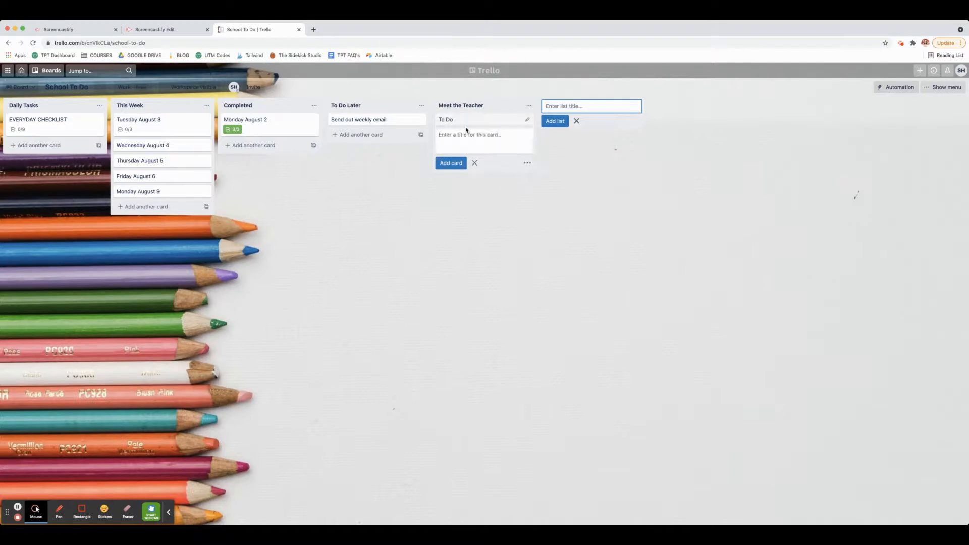
{"action": "left_click", "coordinate": [584, 157]}
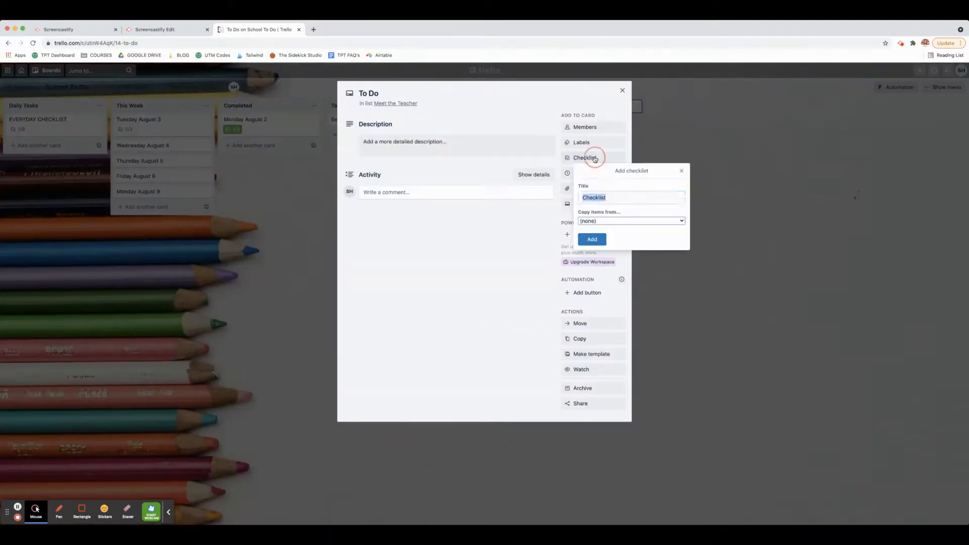
{"action": "left_click", "coordinate": [591, 239]}
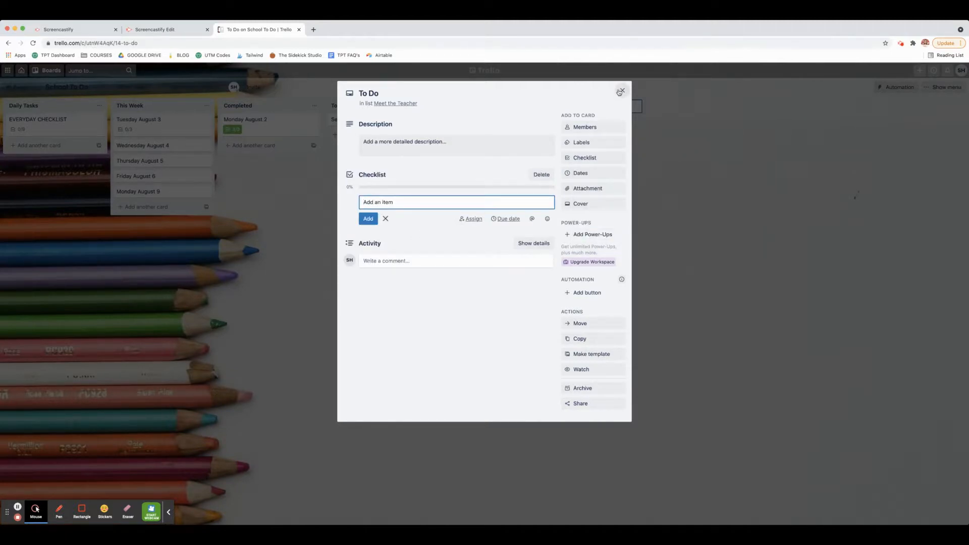
{"action": "left_click", "coordinate": [621, 90]}
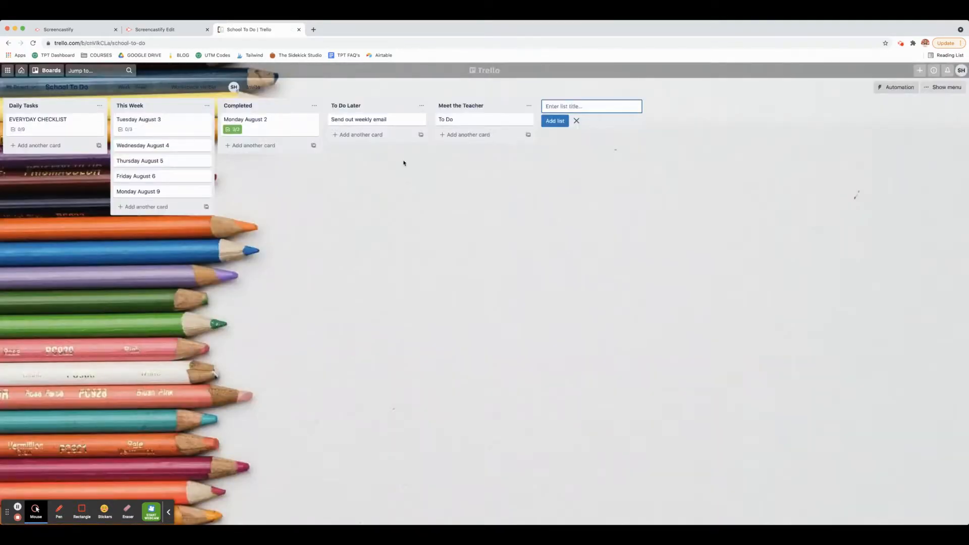